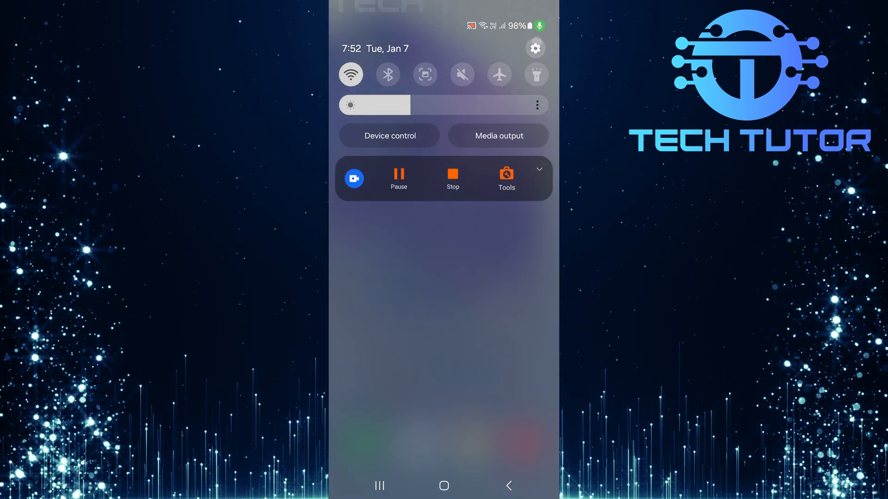
# Open Settings from the quick panel and scroll down to the Apps entry
pyautogui.click(534, 48)
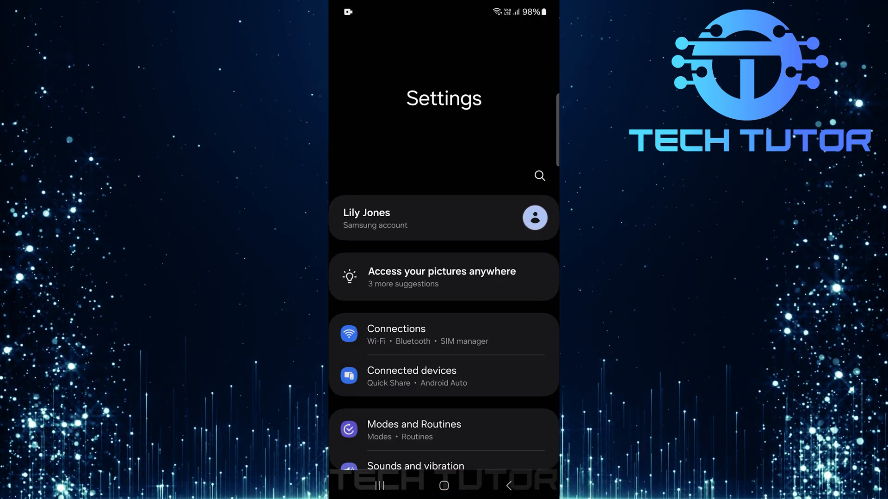
pyautogui.scroll(-3)
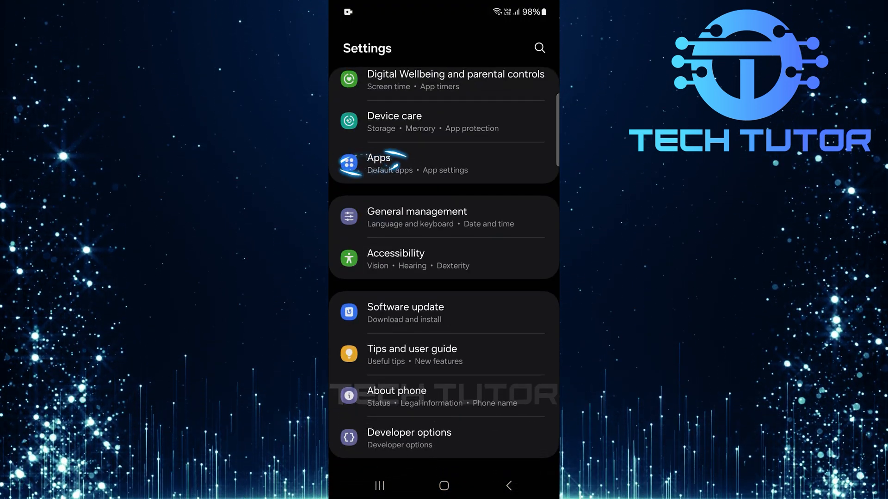
# Search the installed Apps list for 'gaming' to find Gaming Hub
pyautogui.click(378, 157)
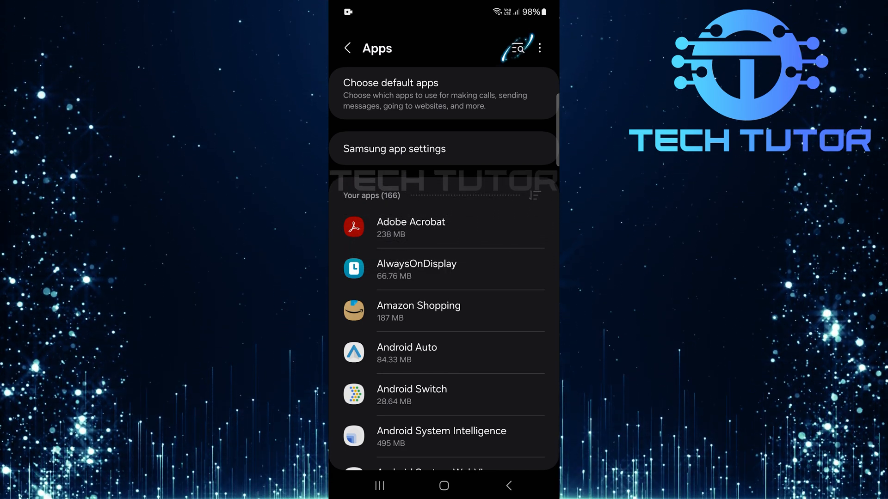
pyautogui.click(514, 48)
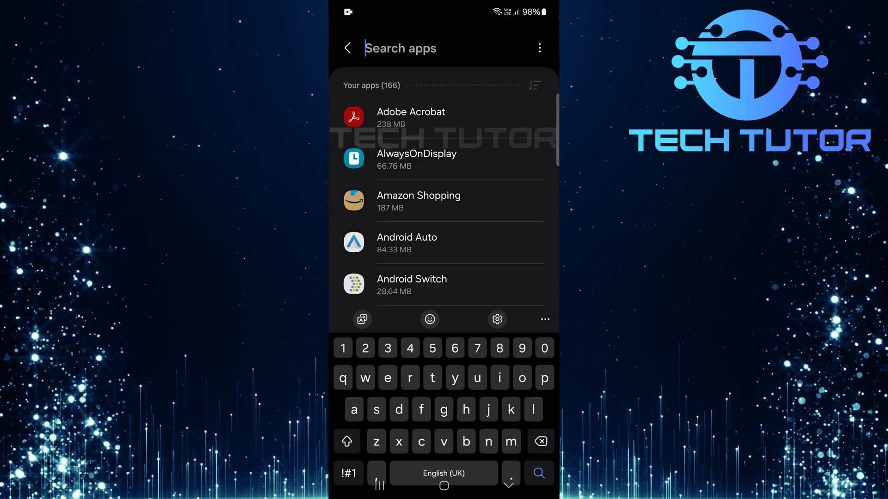
pyautogui.write('gaming hub')
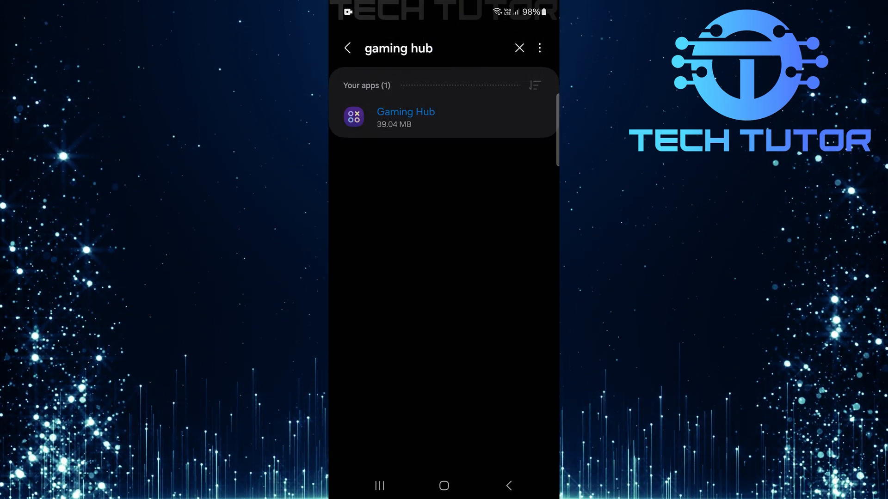
pyautogui.click(405, 116)
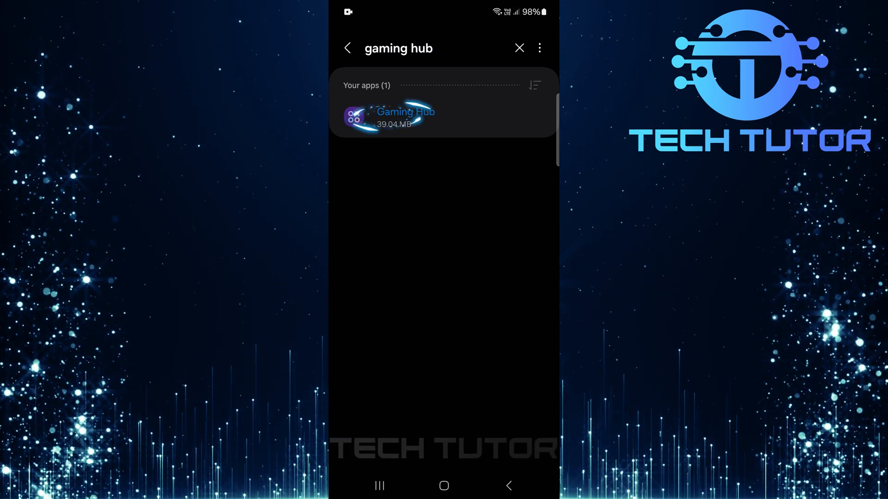
# Uninstall Gaming Hub from its app info page, confirm, and return to the 165-app list
pyautogui.click(404, 116)
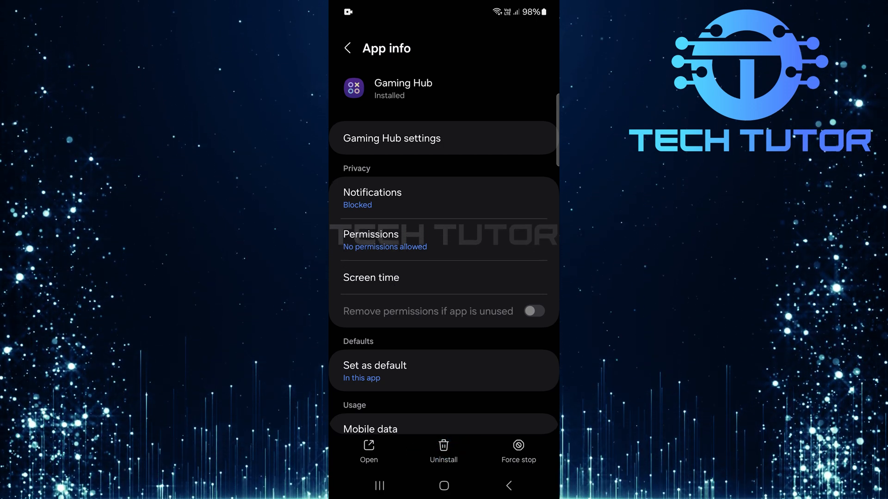
pyautogui.click(443, 450)
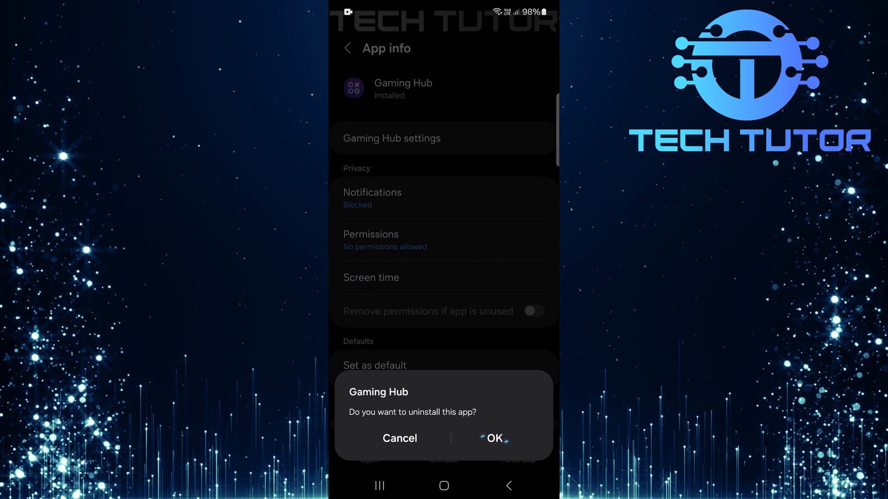
pyautogui.click(399, 439)
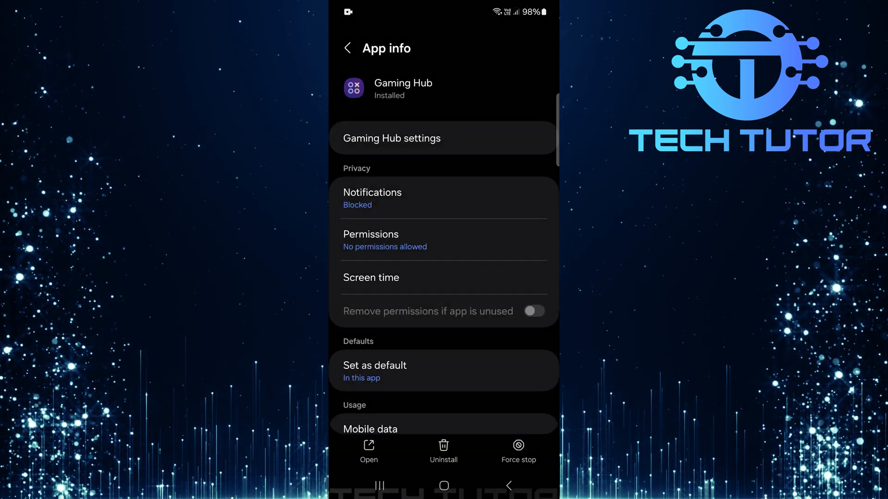
pyautogui.click(348, 48)
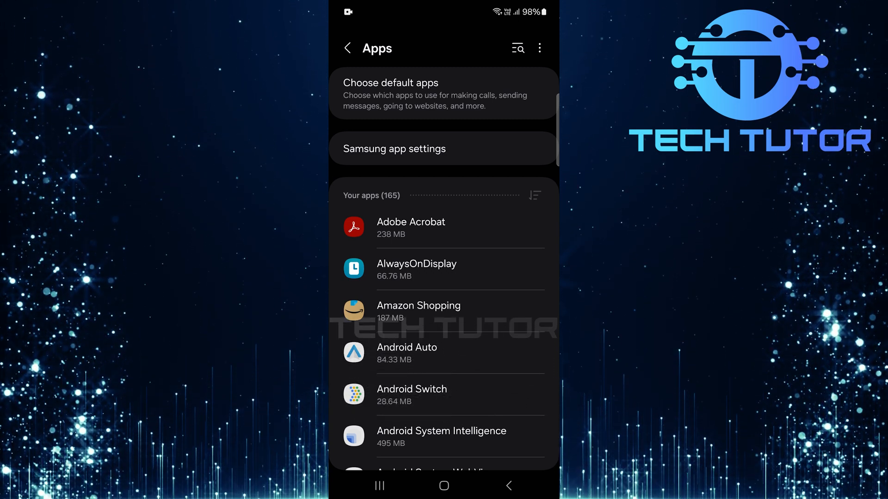
# Search Galaxy Store for 'gaming hub' to list the free Samsung app
pyautogui.click(443, 485)
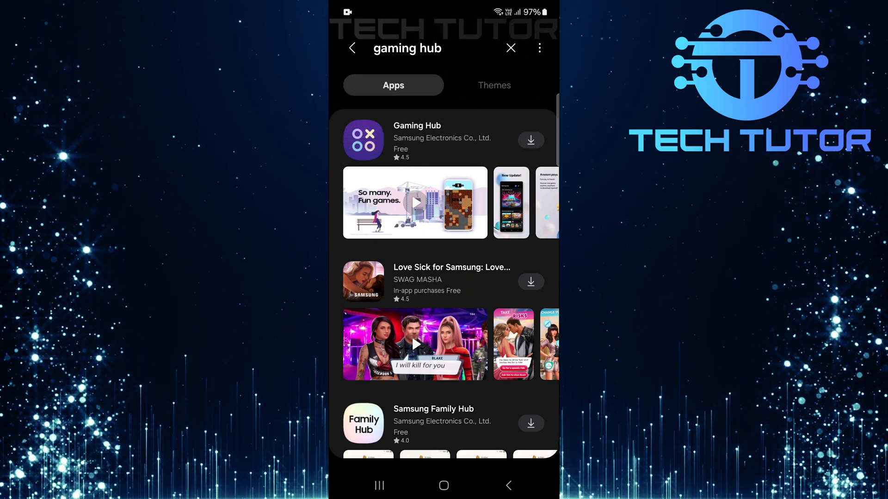
# Open Gaming Hub's store page showing its 4.5 rating and Install option
pyautogui.click(416, 139)
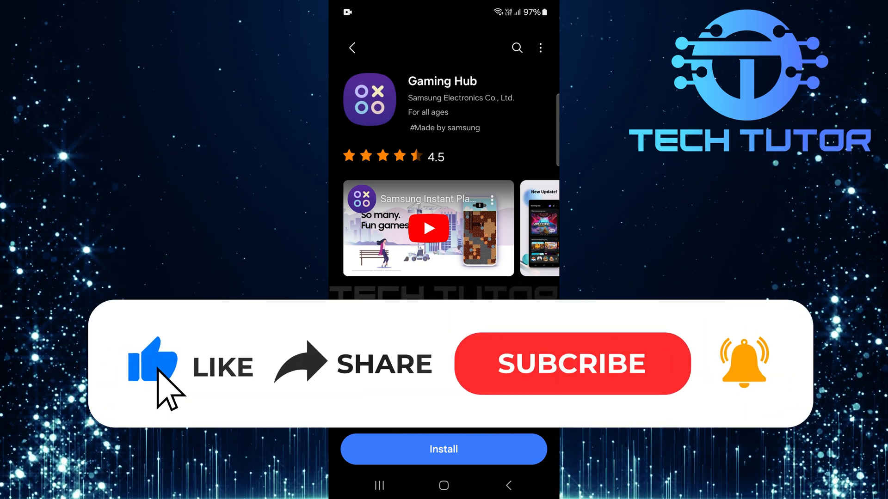
pyautogui.moveTo(547, 393)
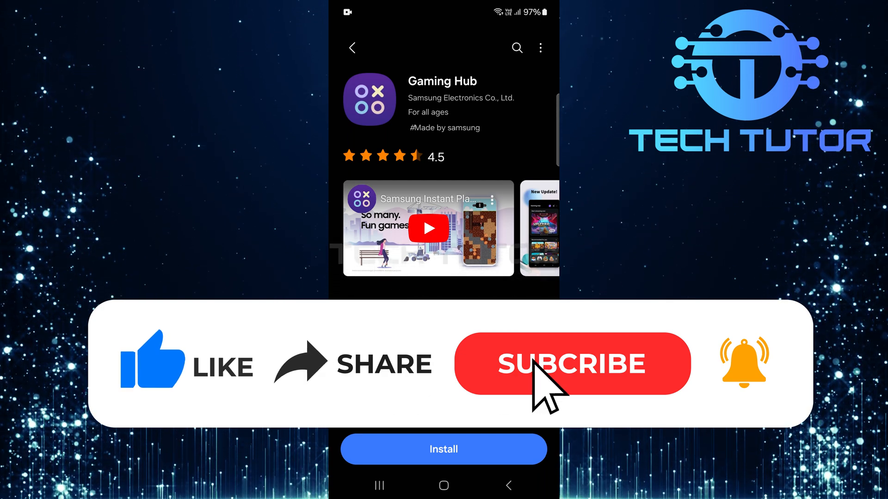
pyautogui.click(571, 364)
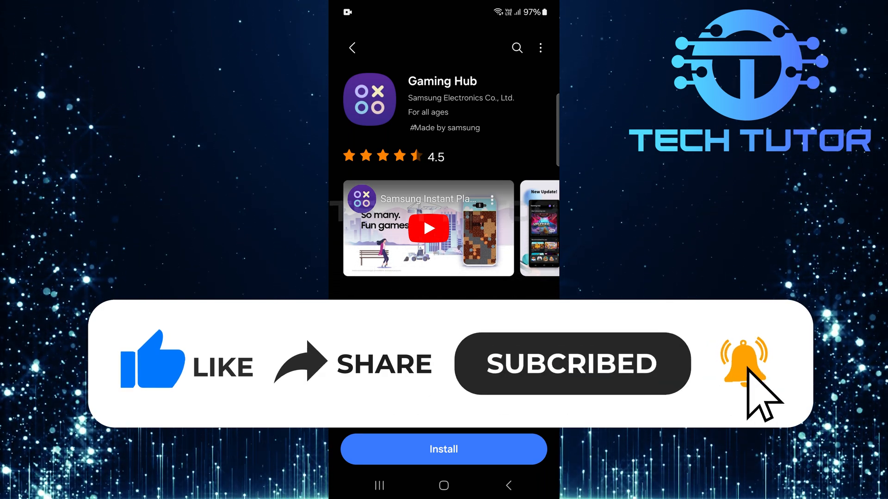